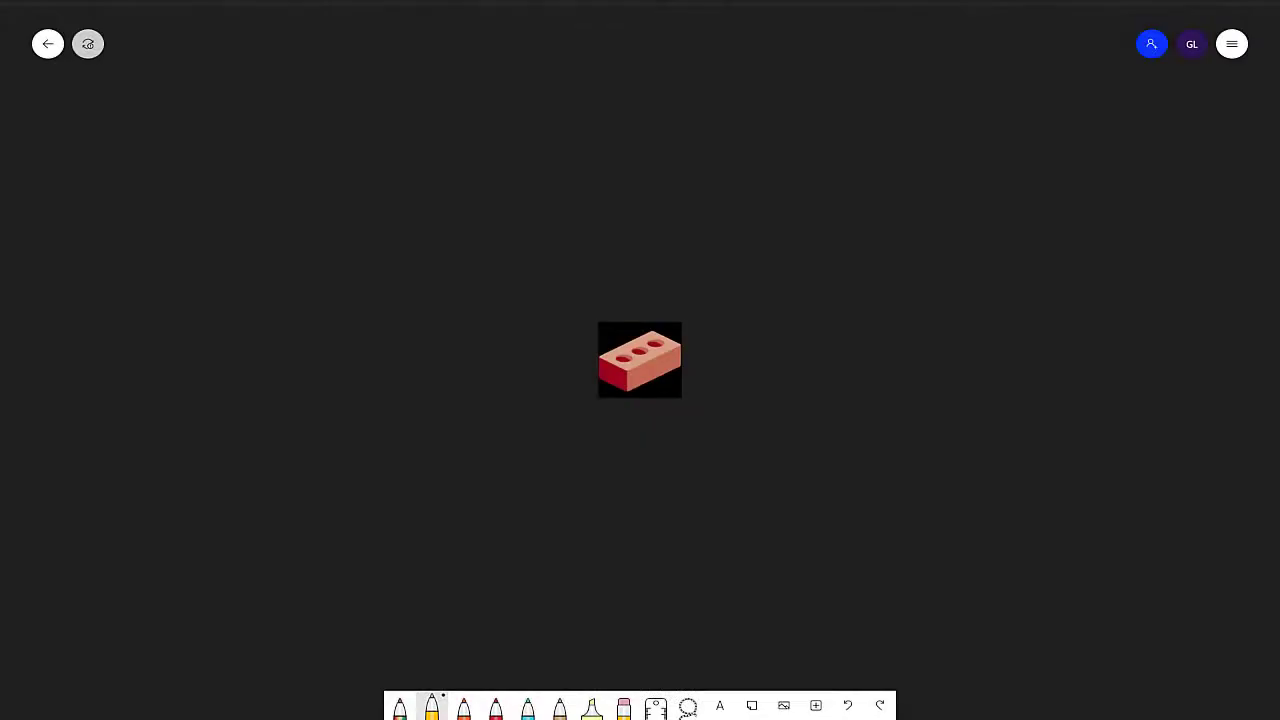
Step: Draw yellow string looped and tied around the brick, then pick up the blue pen
{"action": "left_click_drag", "start_coordinate": [620, 310], "coordinate": [650, 380]}
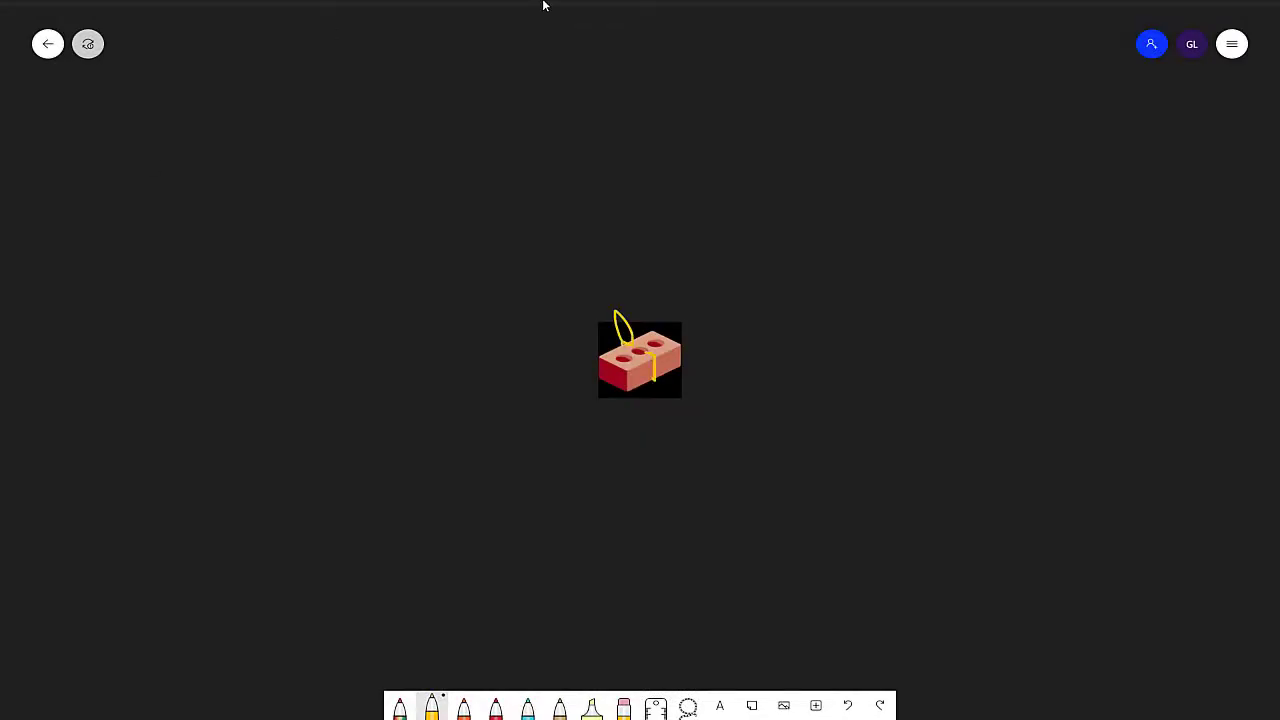
{"action": "left_click_drag", "start_coordinate": [640, 356], "coordinate": [950, 360]}
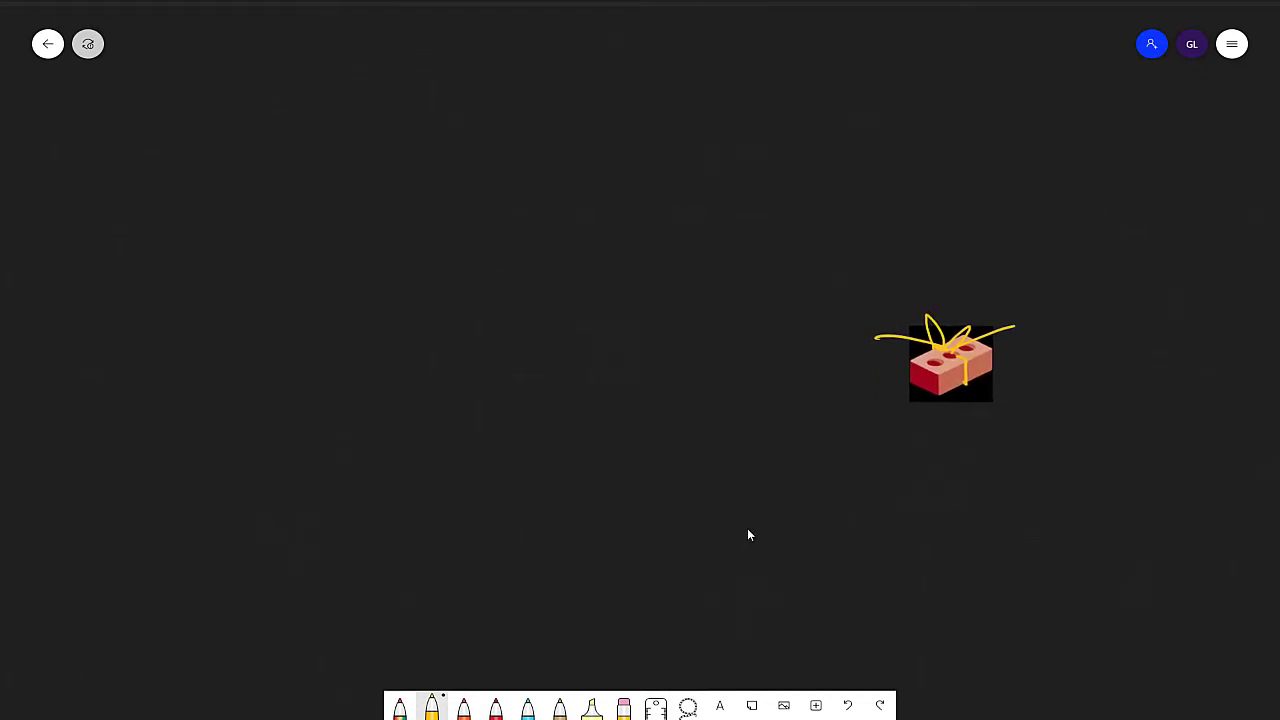
{"action": "left_click", "coordinate": [528, 706]}
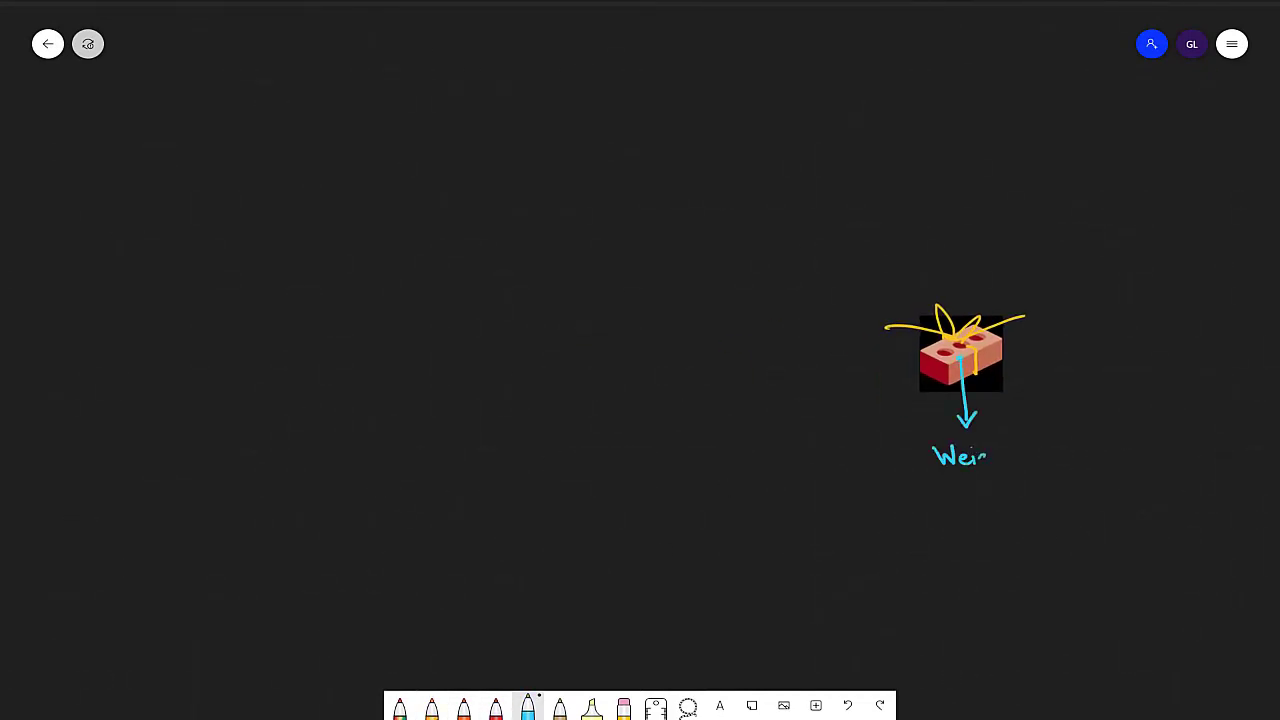